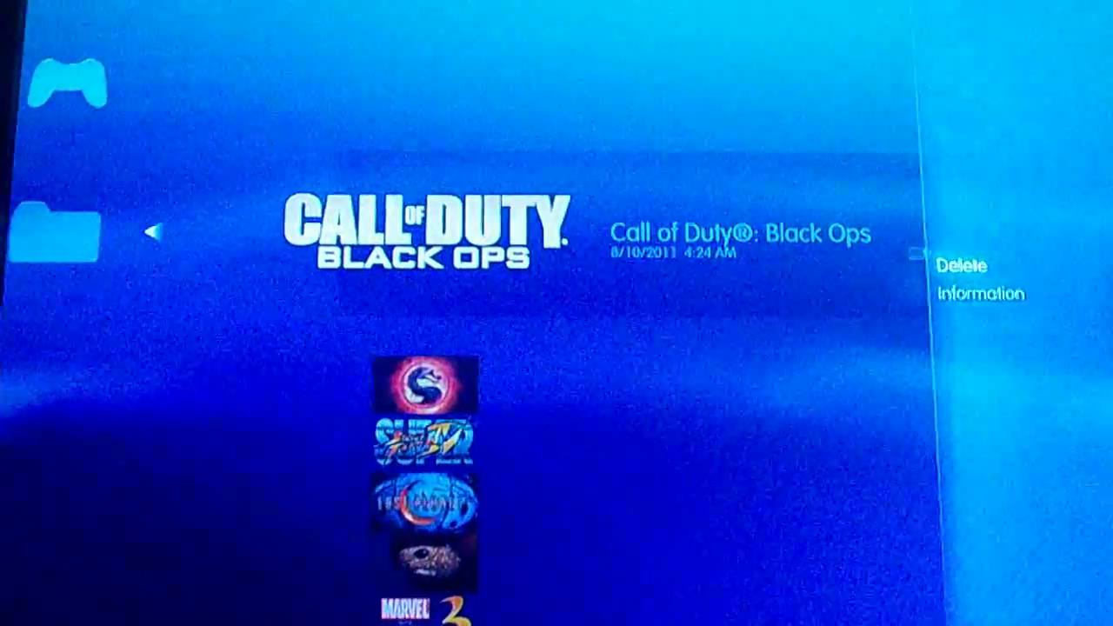
Delete the Call of Duty: Black Ops game data and confirm with Yes
{"action": "left_click", "coordinate": [962, 266]}
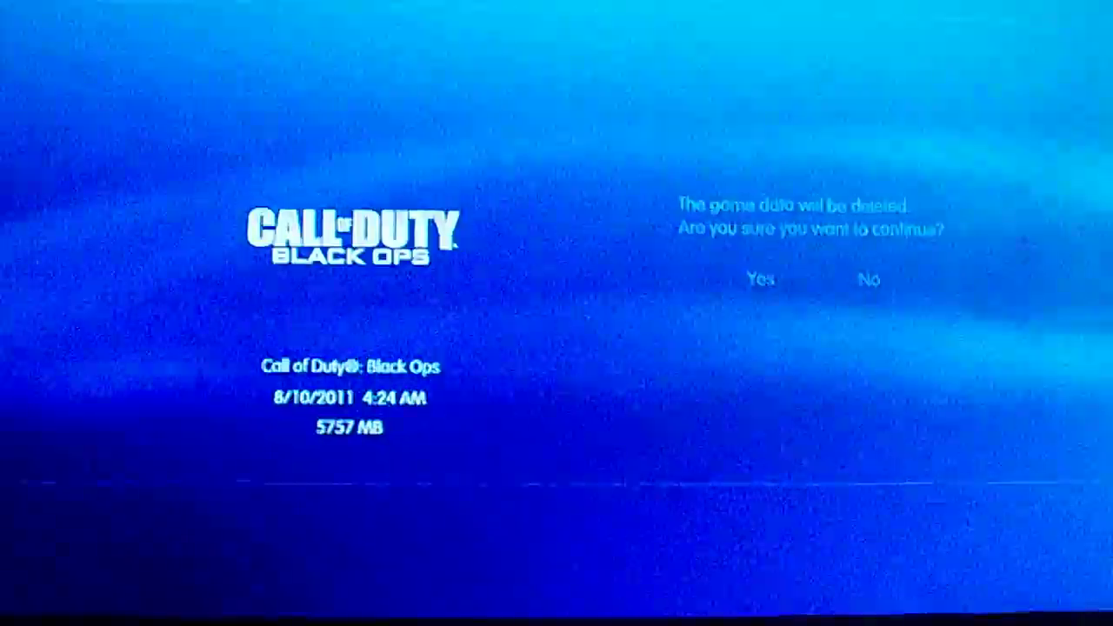
{"action": "left_click", "coordinate": [760, 280]}
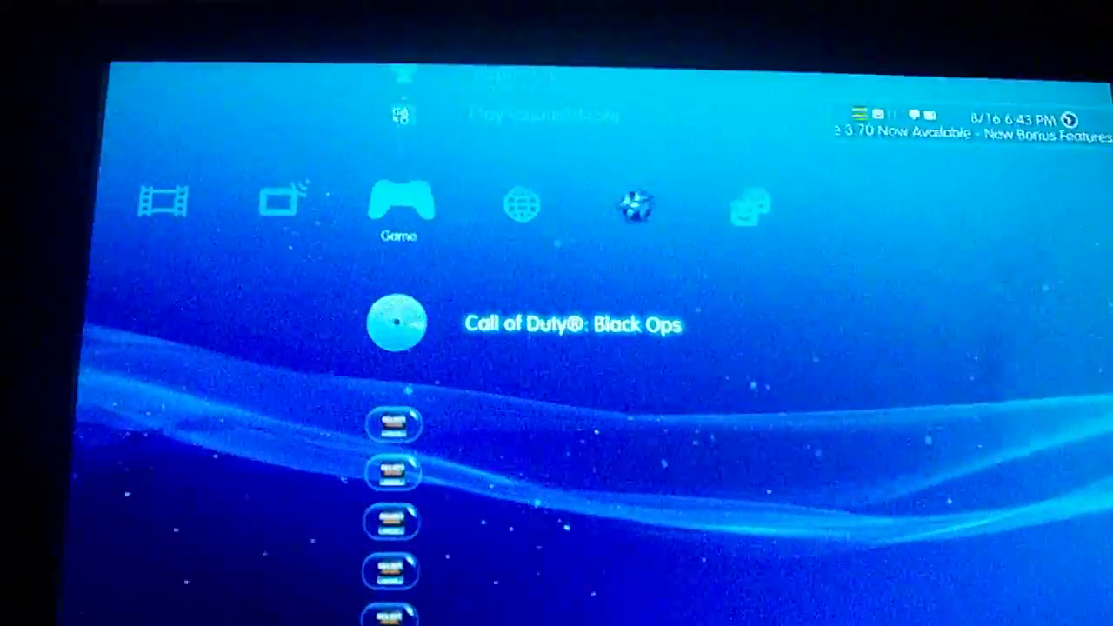
Launch Call of Duty: Black Ops from disc, bringing up the Version 1.11 update notice
{"action": "left_click", "coordinate": [397, 322]}
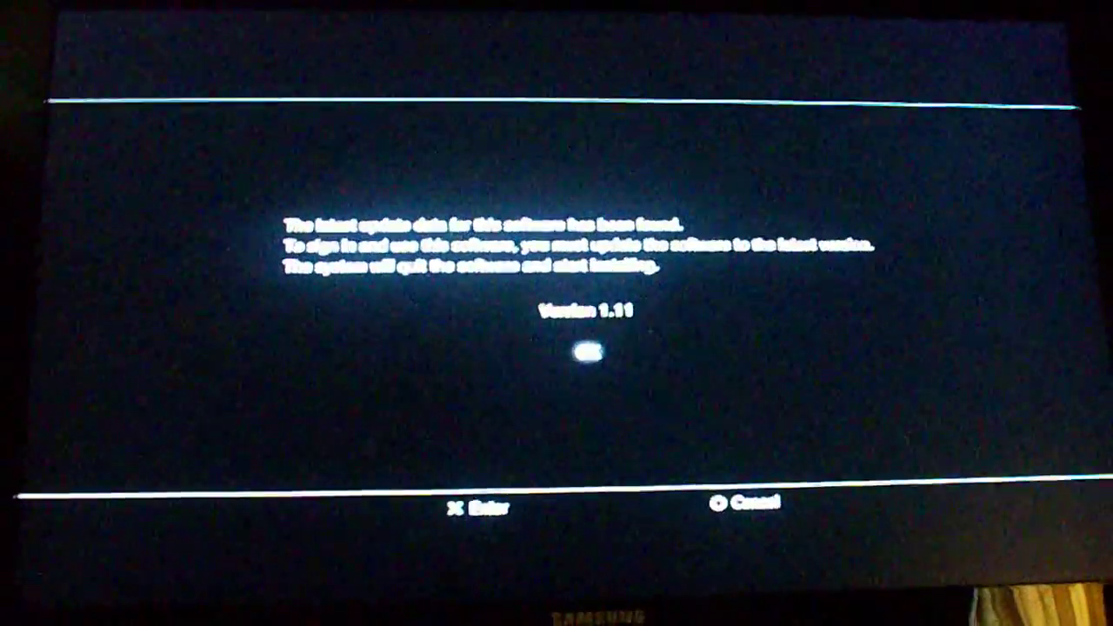